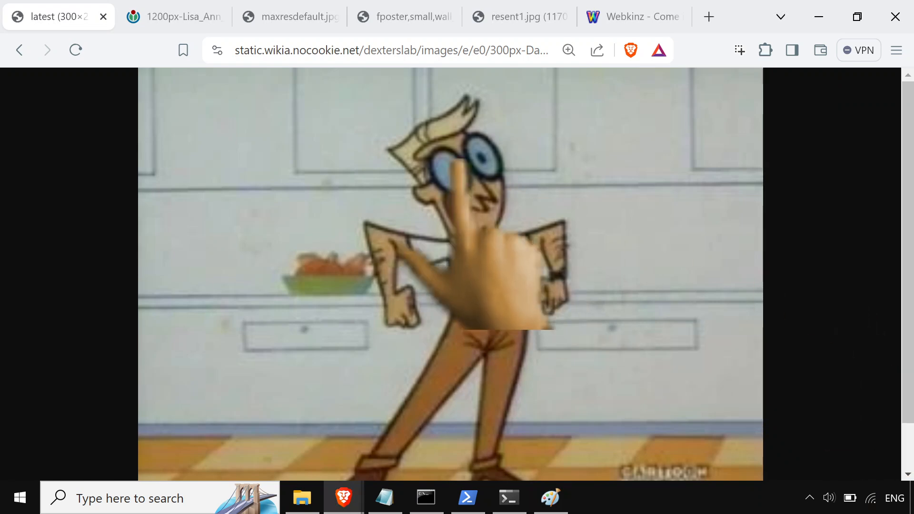
Flip through the open image tabs: portrait photo, dog at computer, manga panel and cartoon still.
click(173, 16)
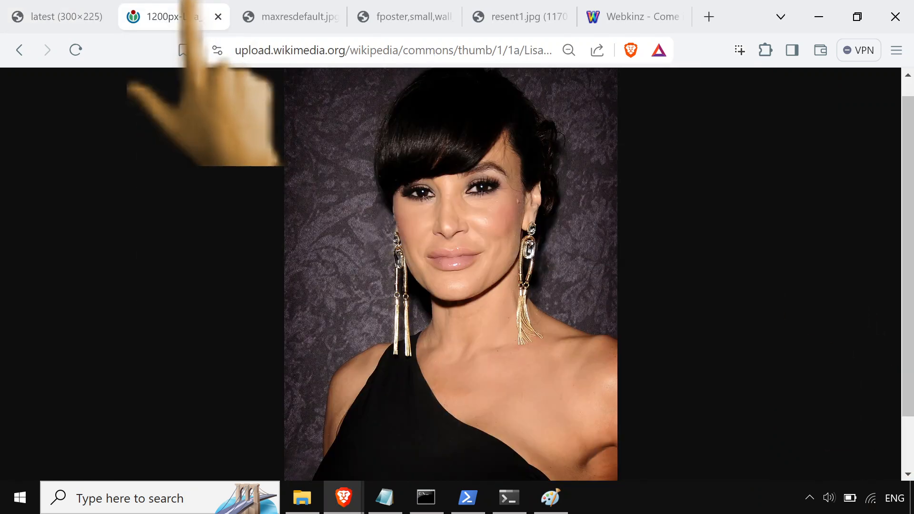
click(290, 17)
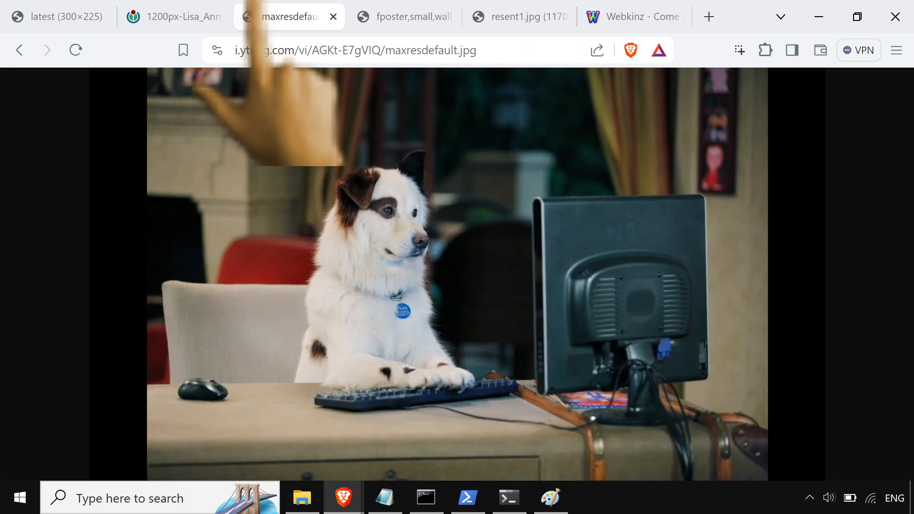
click(404, 16)
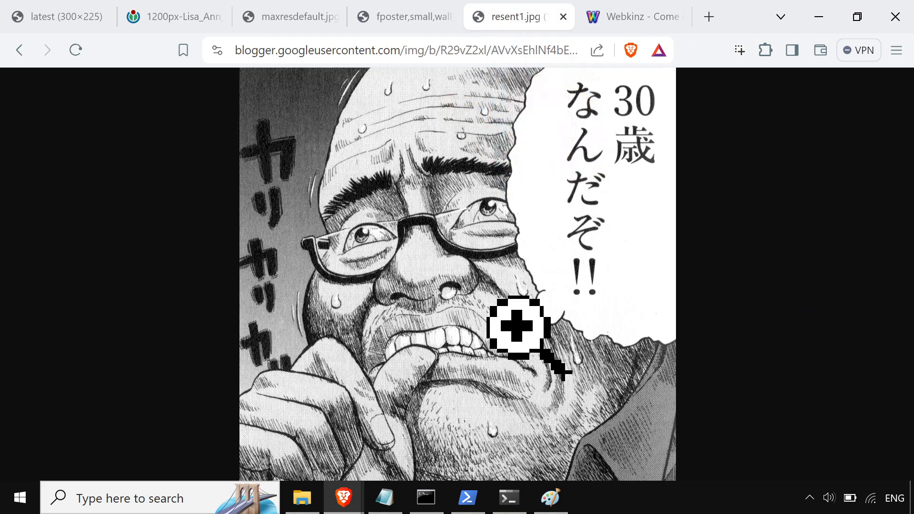
click(634, 16)
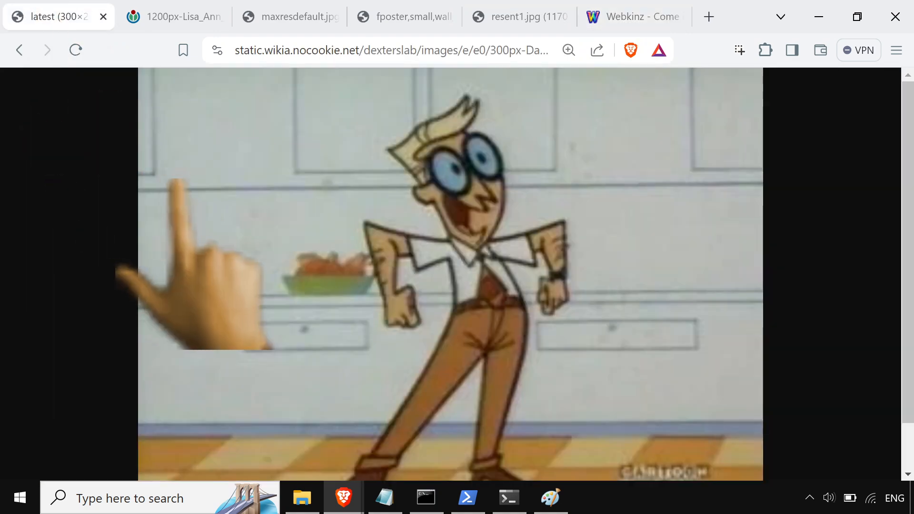
click(402, 16)
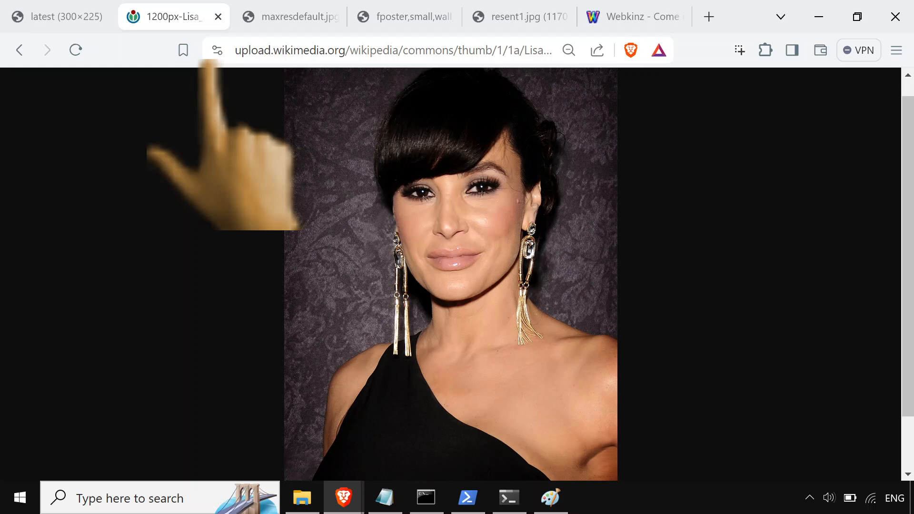
click(55, 16)
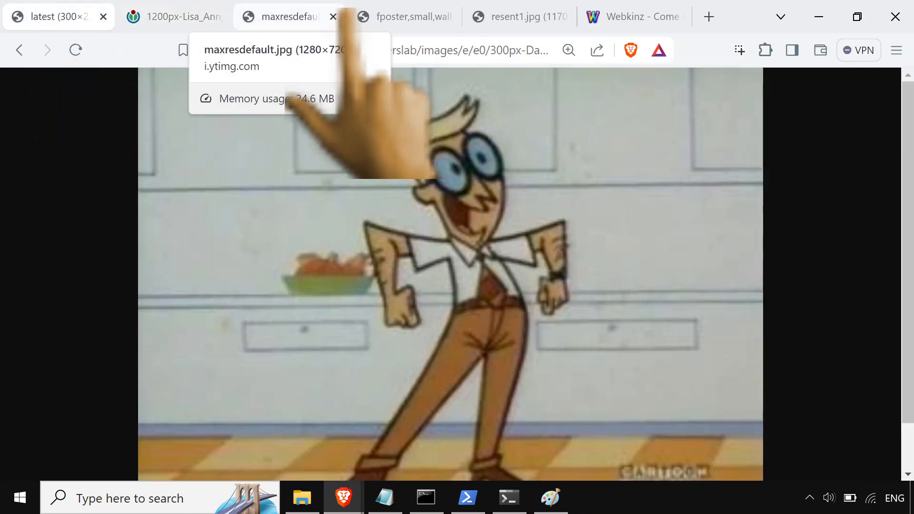
click(404, 16)
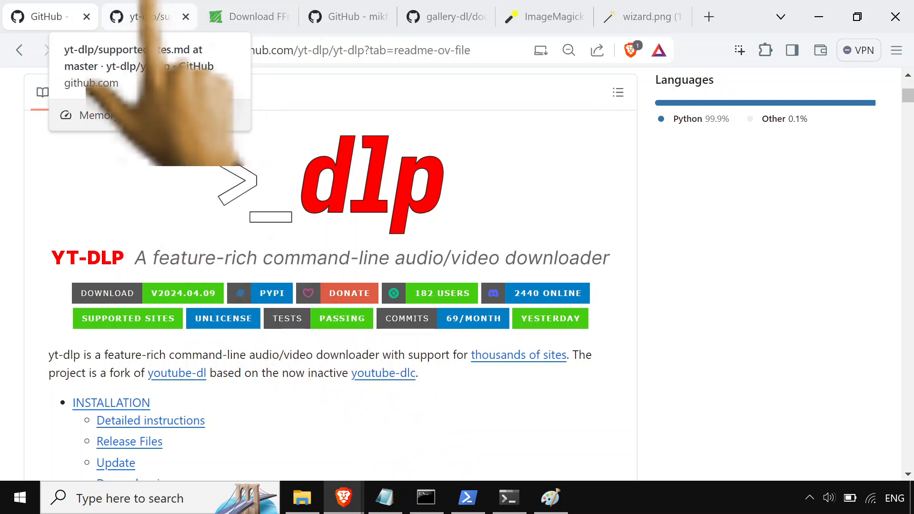
Bring up the yt-dlp supported sites page and look further down it.
click(126, 318)
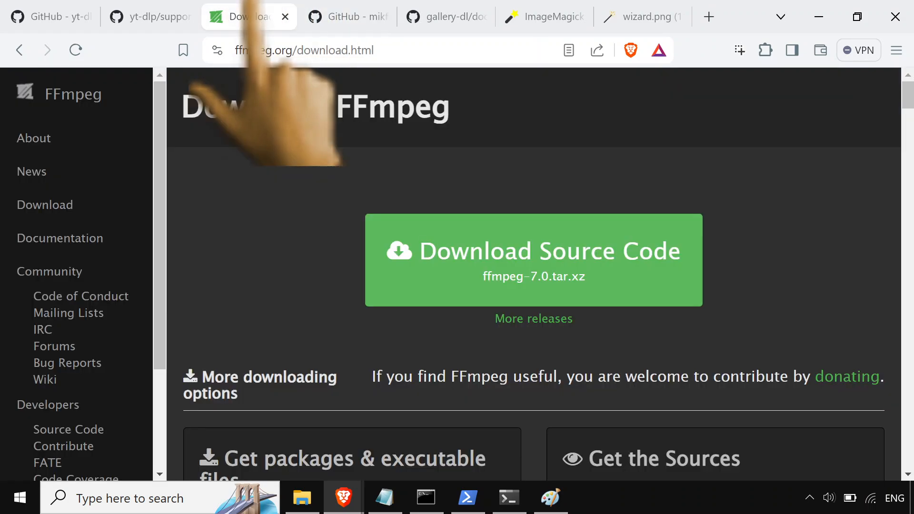
scroll(down, 3)
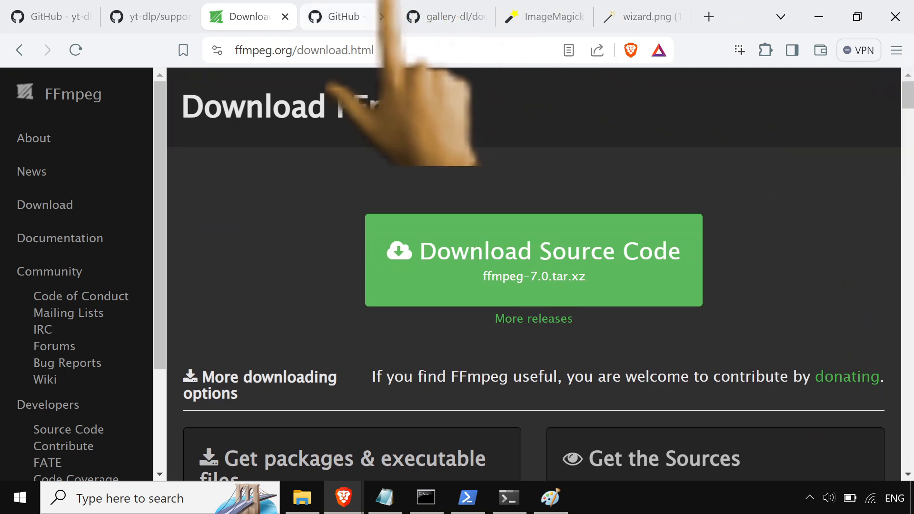
Scroll through the gallery-dl README and its supportedsites.md table on GitHub.
click(343, 16)
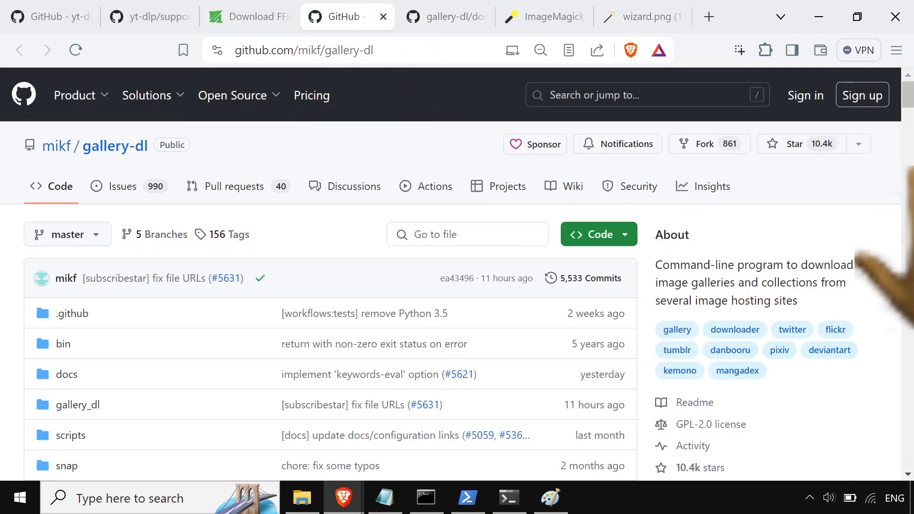
scroll(down, 3)
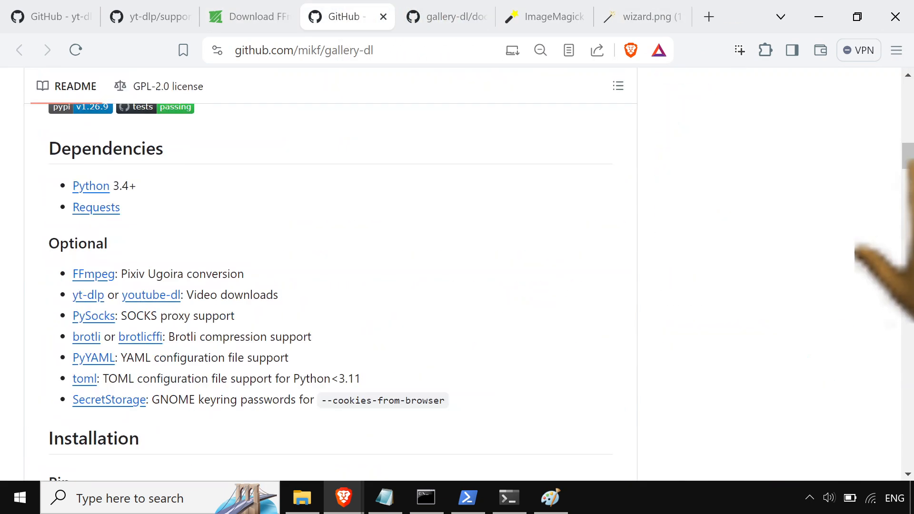
scroll(down, 3)
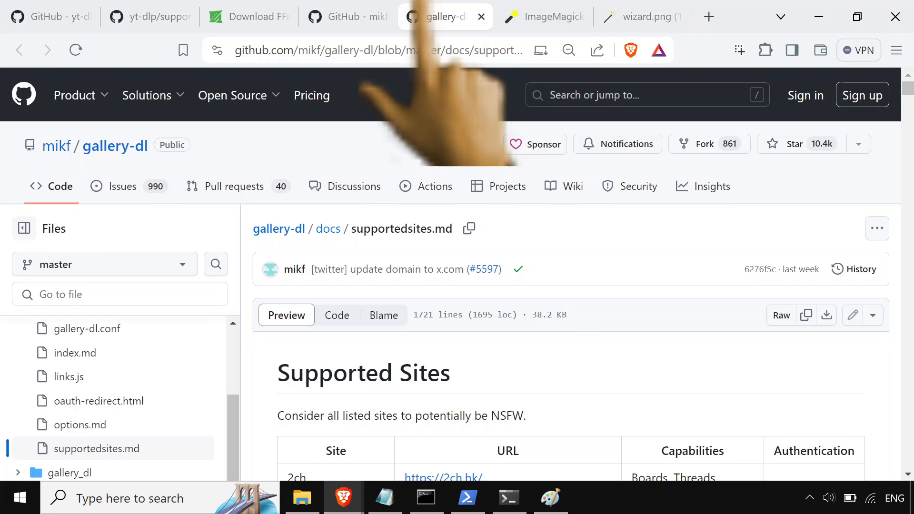
scroll(down, 3)
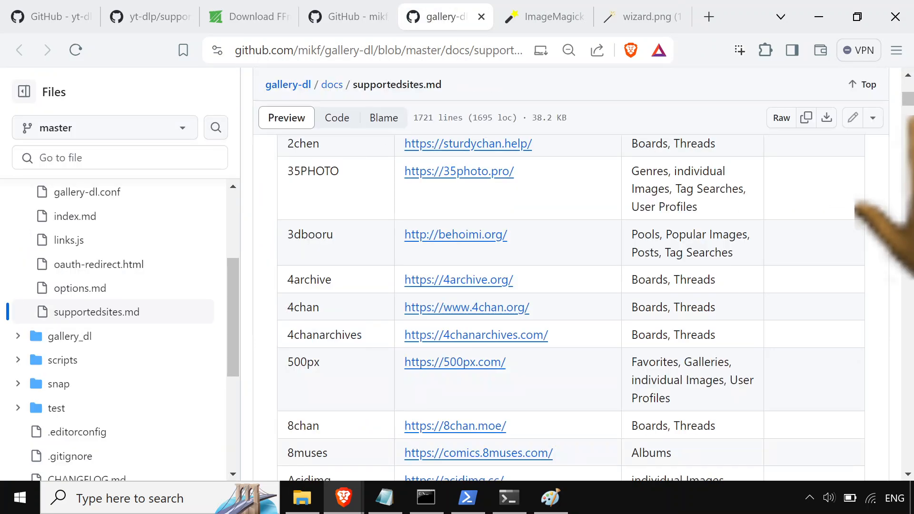
scroll(down, 3)
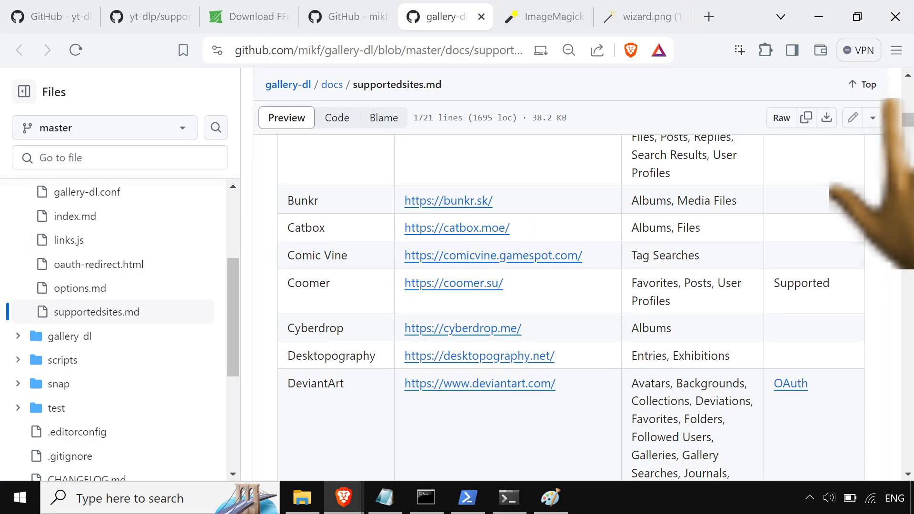
scroll(up, 3)
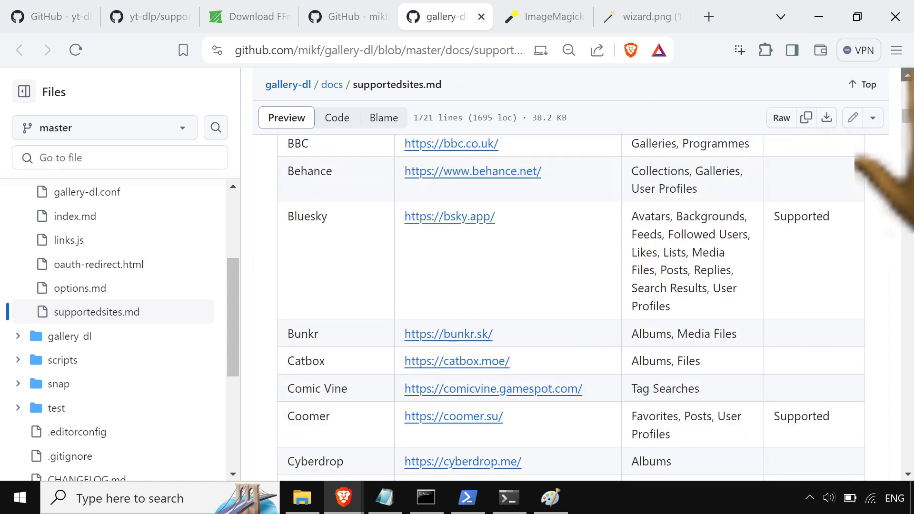
scroll(down, 3)
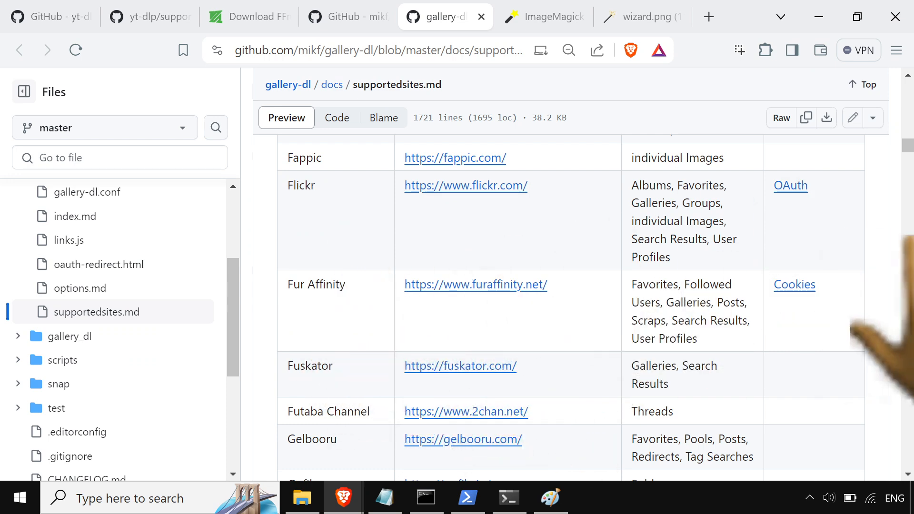
scroll(down, 3)
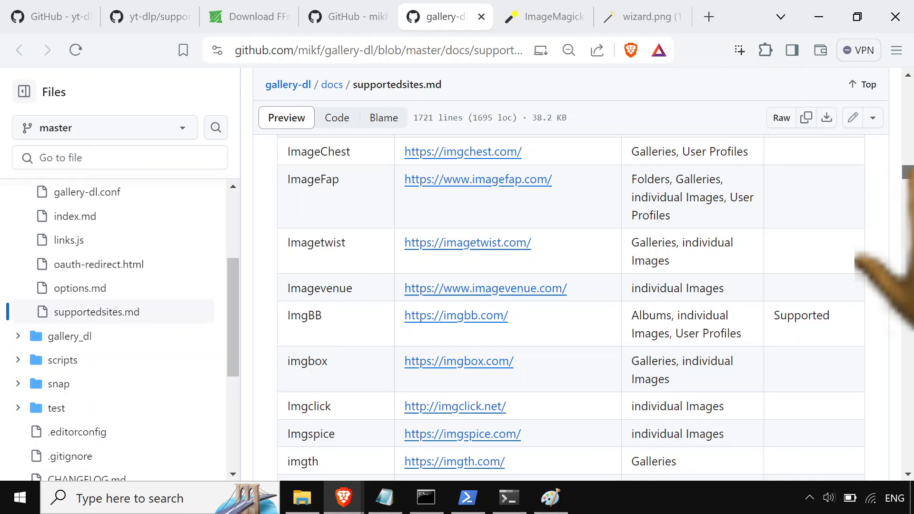
scroll(down, 3)
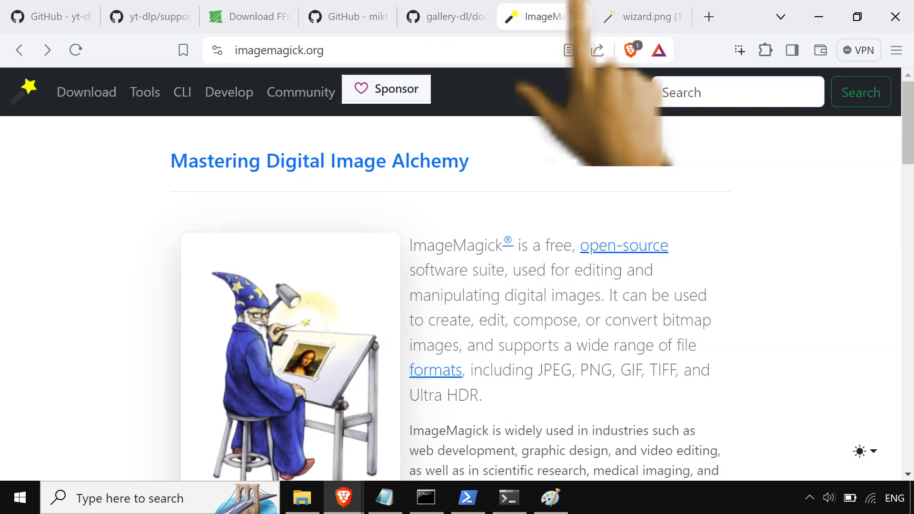
Scroll the ImageMagick homepage, then show the full-size wizard.png illustration.
scroll(down, 3)
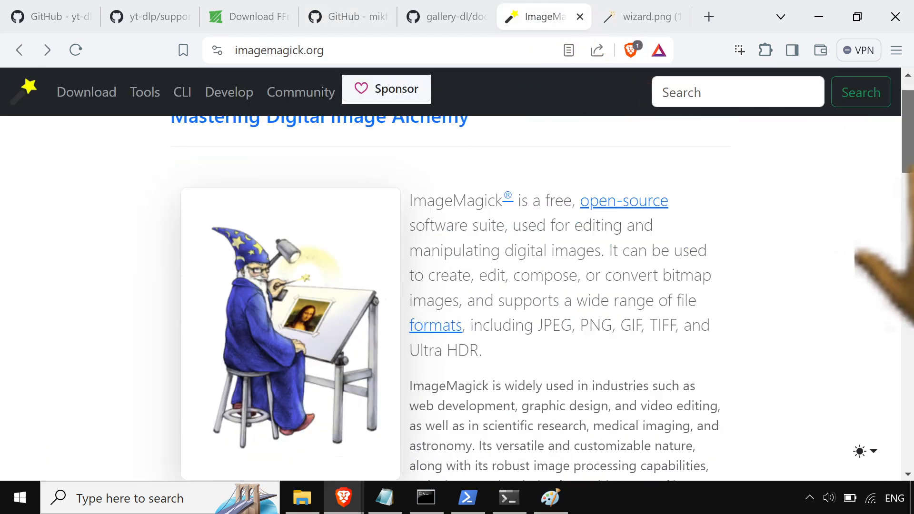
scroll(down, 3)
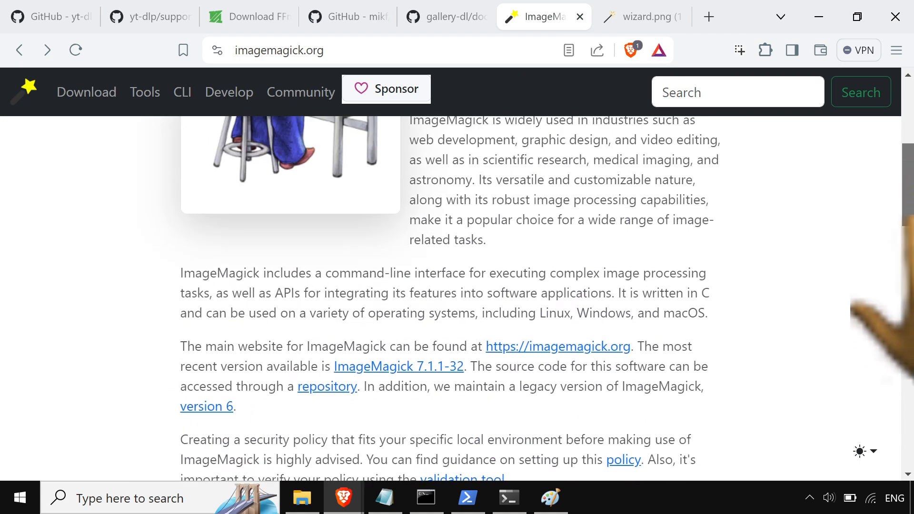
scroll(up, 3)
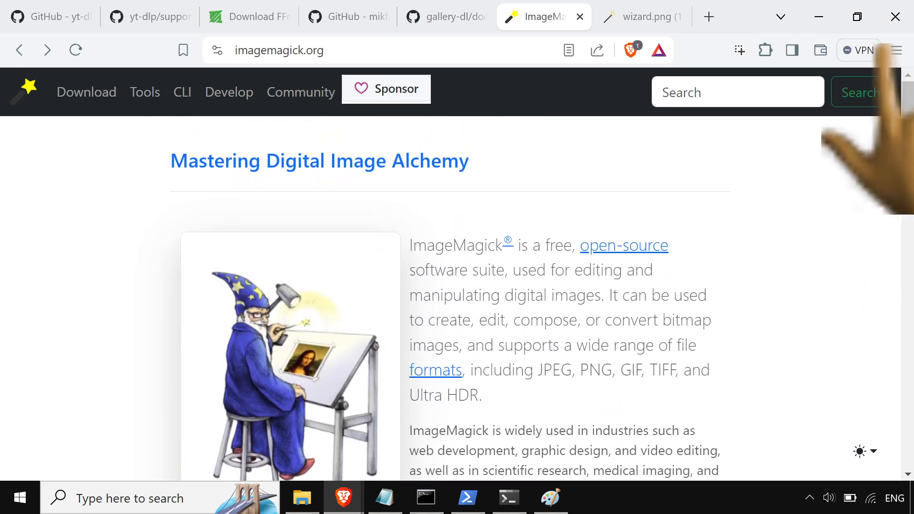
mouse_move(641, 17)
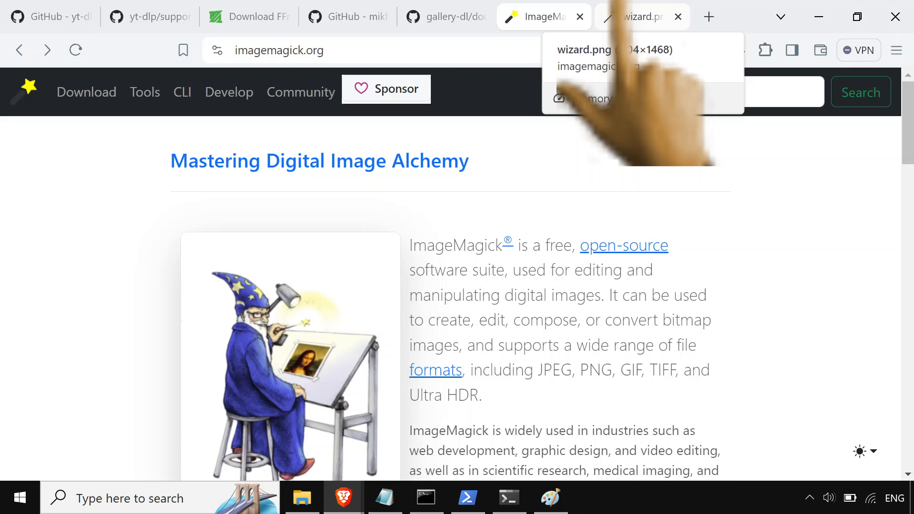
click(634, 17)
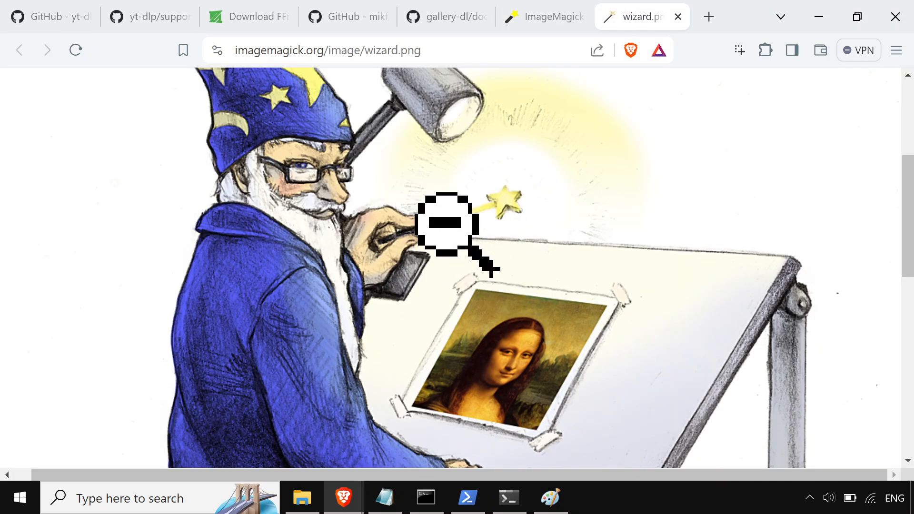
mouse_move(458, 209)
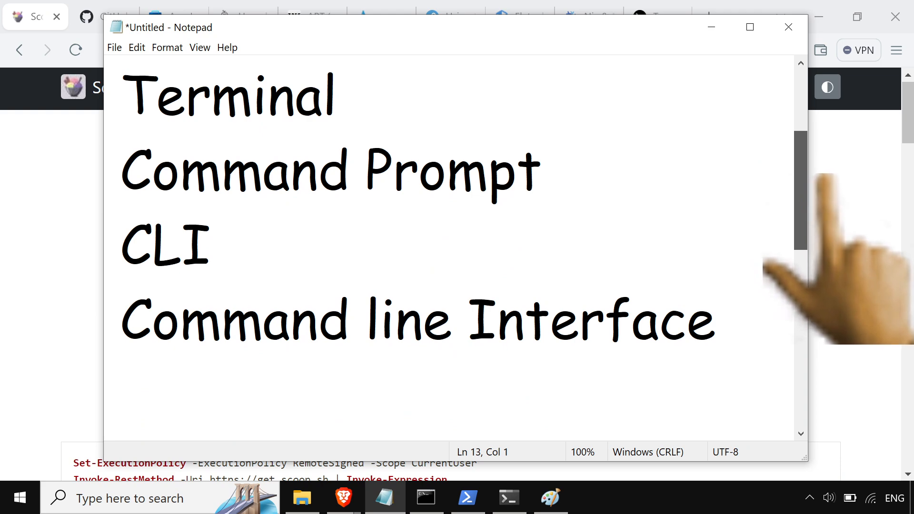
scroll(down, 3)
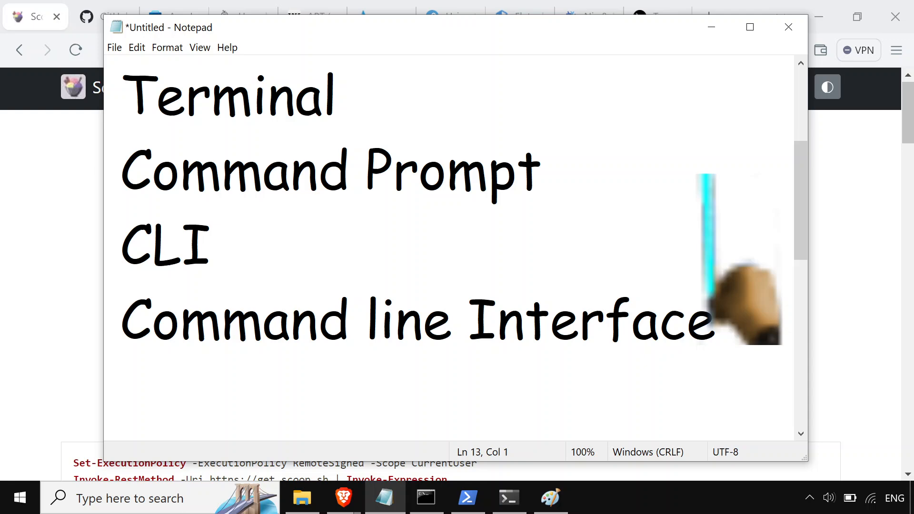
scroll(down, 3)
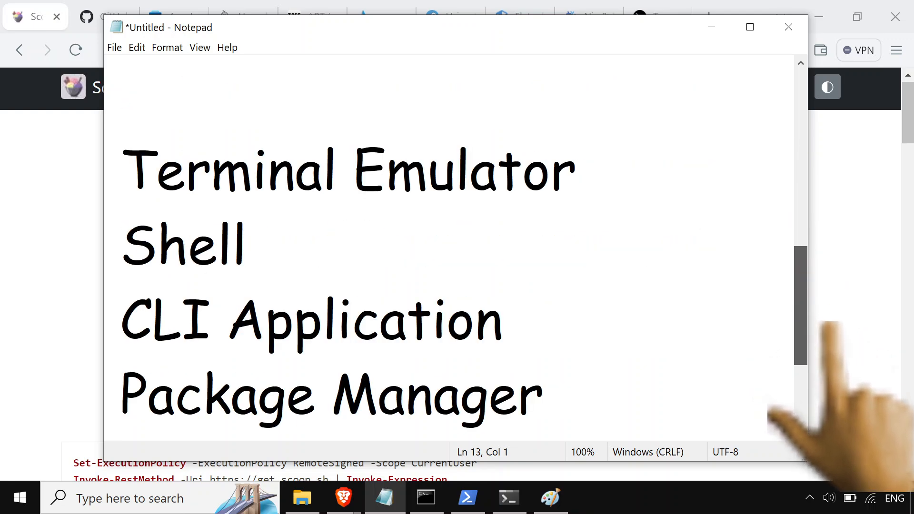
scroll(down, 3)
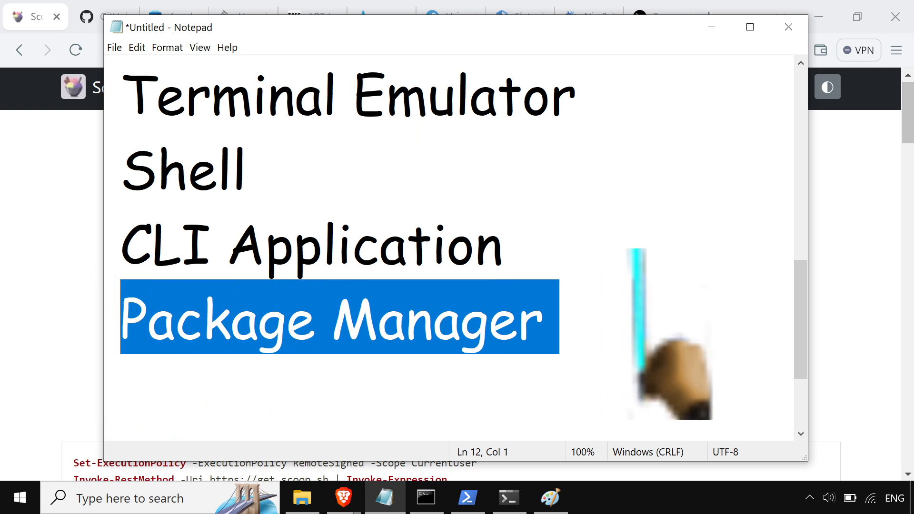
click(557, 320)
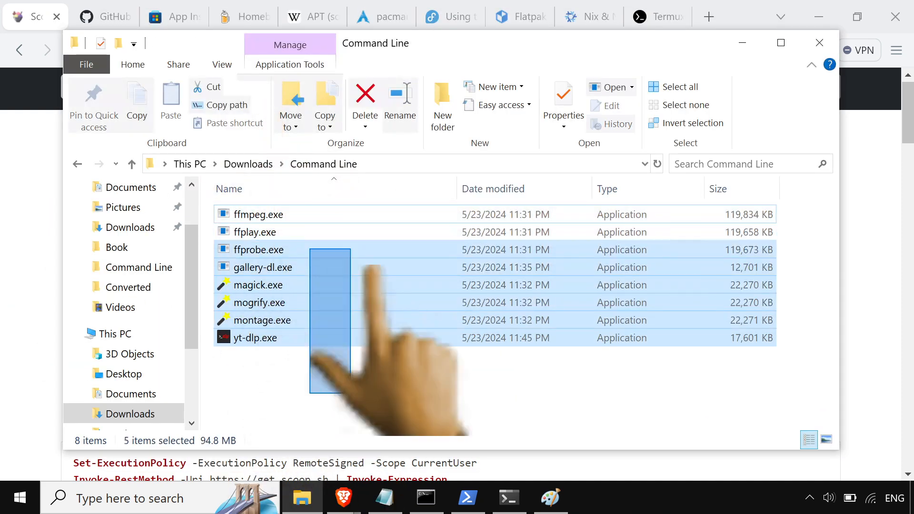
Select all the executables in the Downloads > Command Line folder (ffmpeg, gallery-dl, ImageMagick, yt-dlp).
key(Ctrl+A)
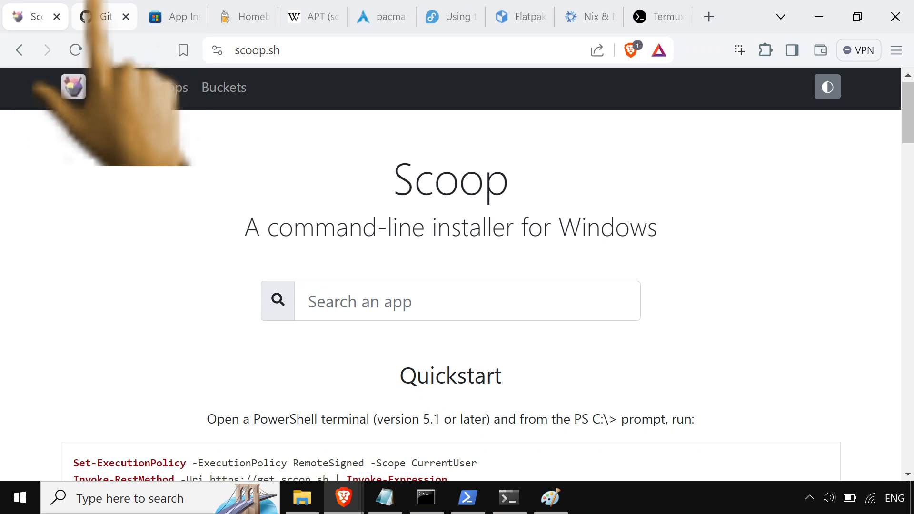
Look over the Homebrew page, the App Installer store page and the APT article on Wikipedia.
click(104, 16)
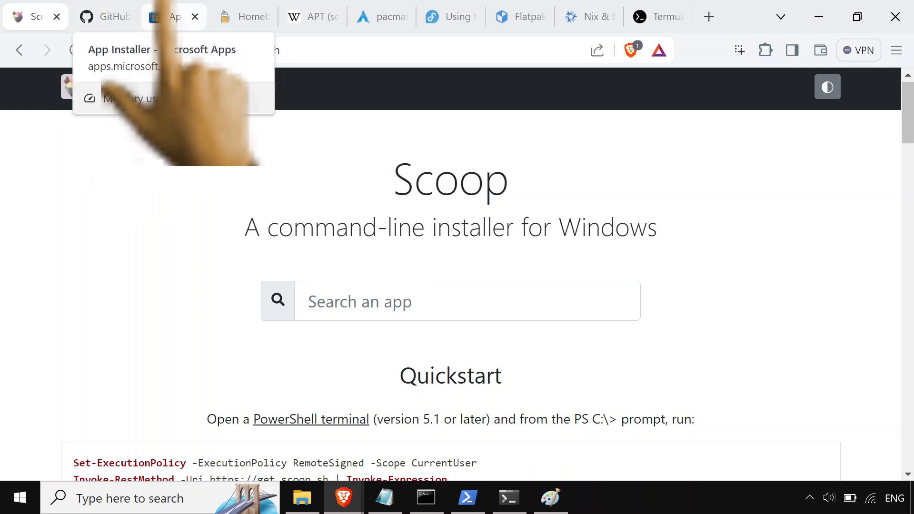
click(172, 16)
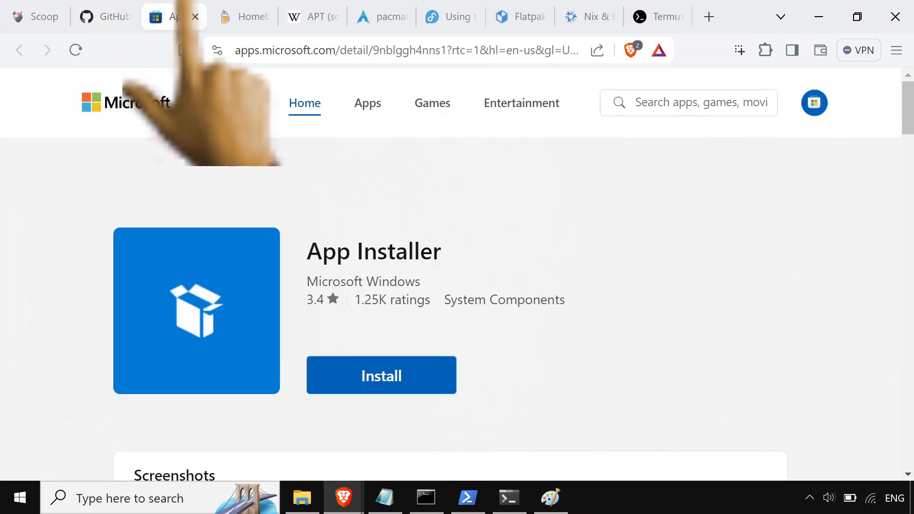
click(243, 17)
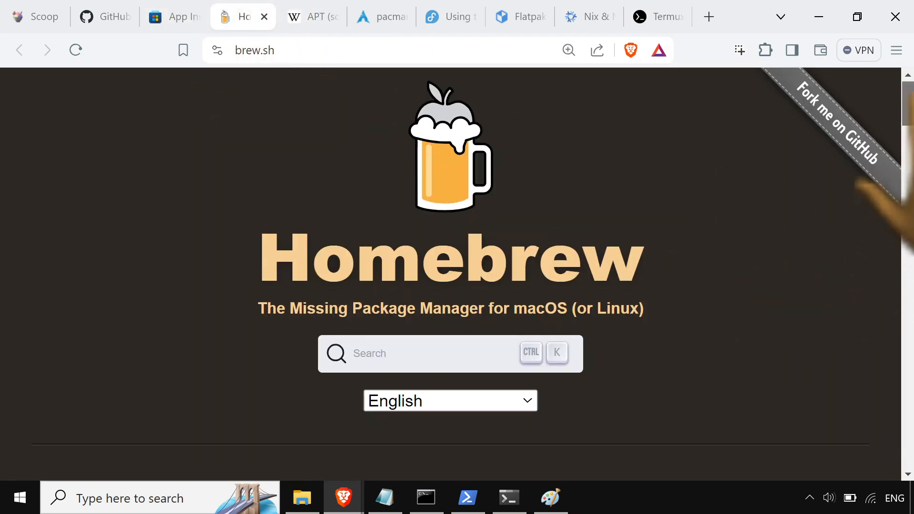
scroll(down, 3)
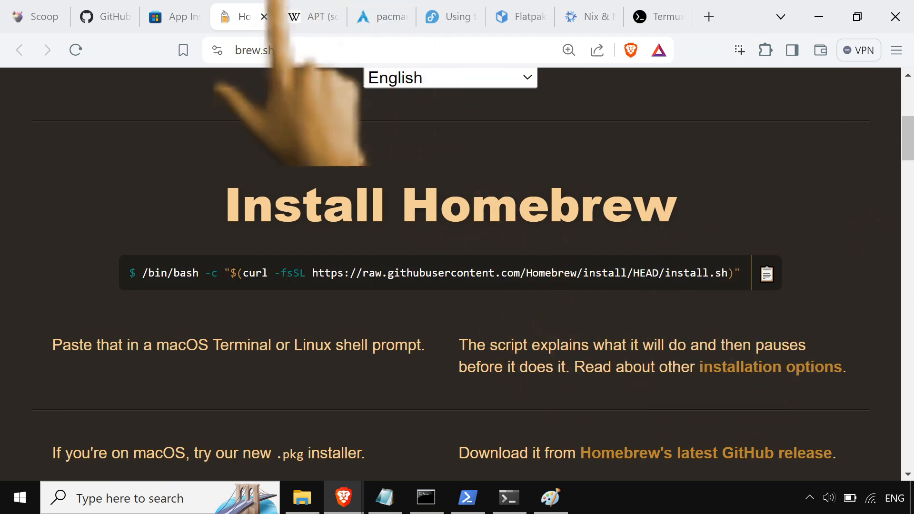
click(313, 16)
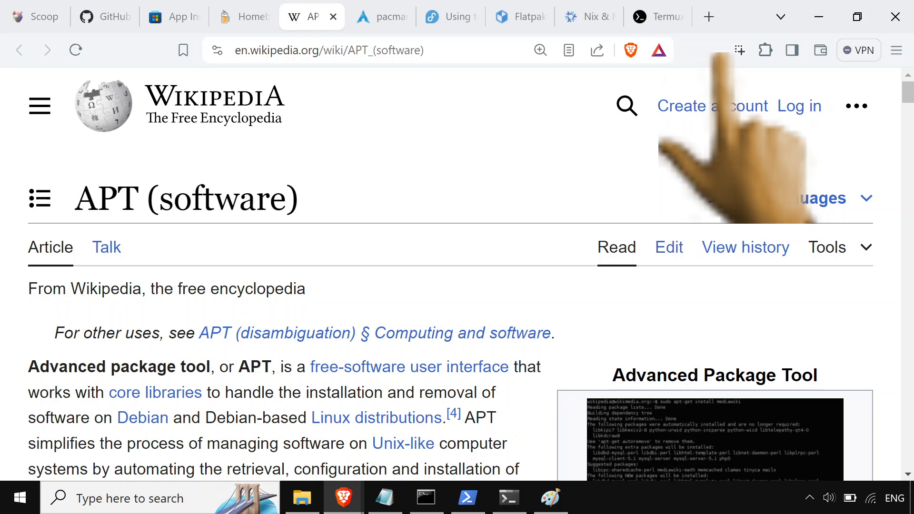
scroll(down, 3)
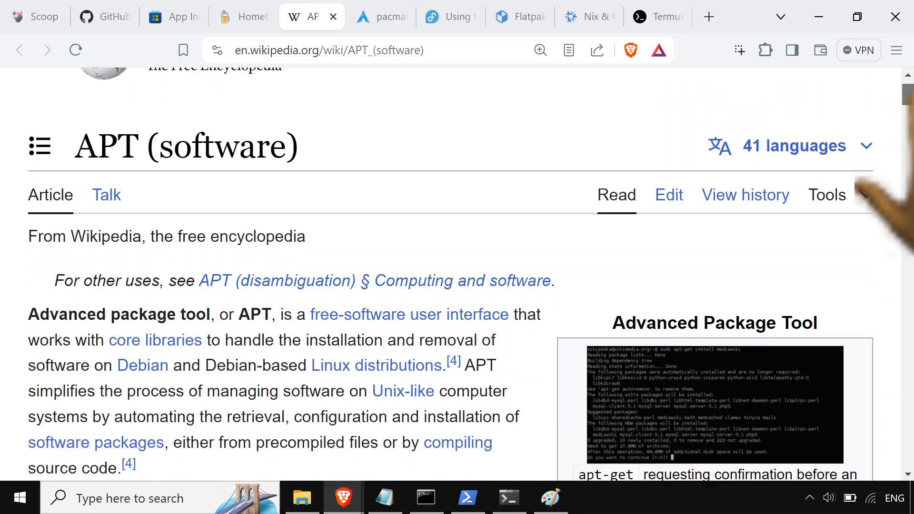
scroll(down, 3)
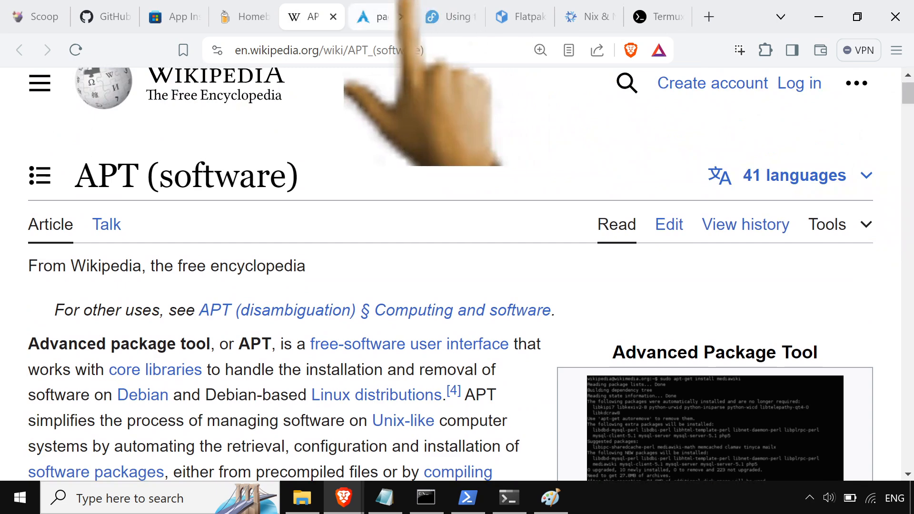
Move on through the pacman and DNF sites, the Flatpak homepage and the NixOS homepage.
click(448, 16)
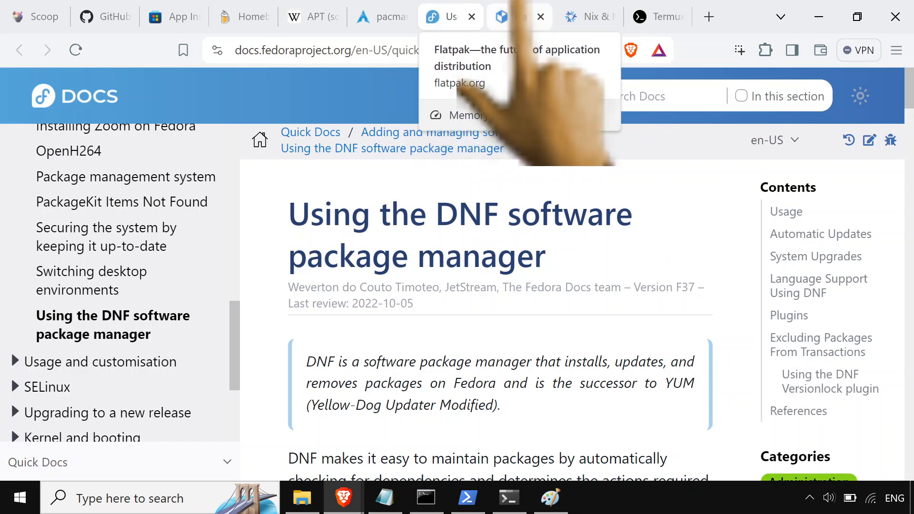
click(515, 16)
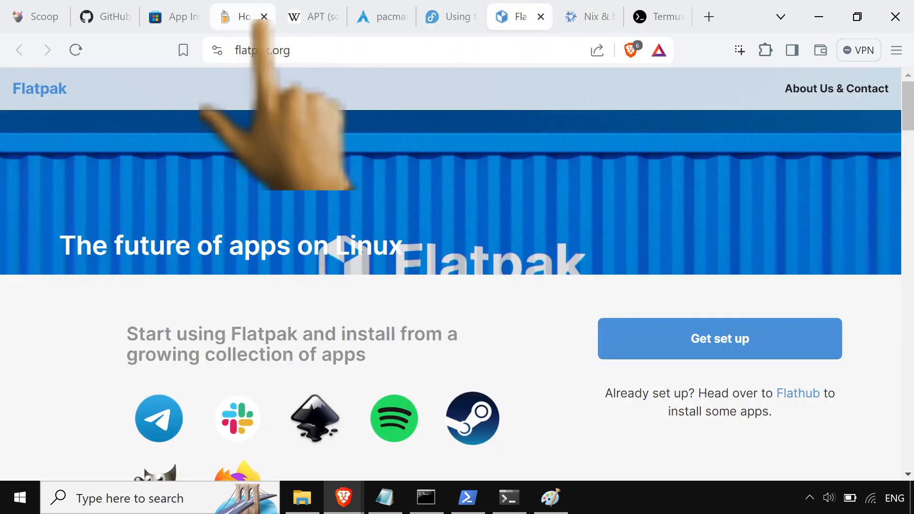
click(588, 16)
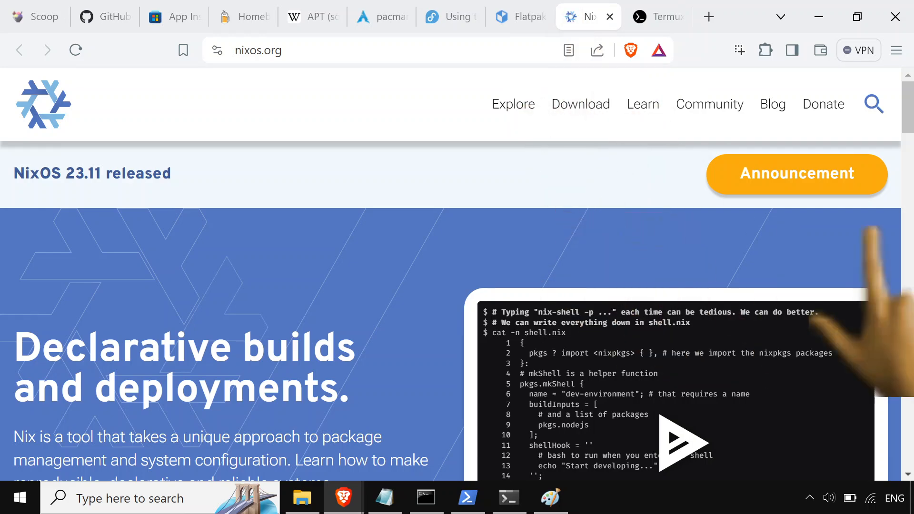
scroll(down, 3)
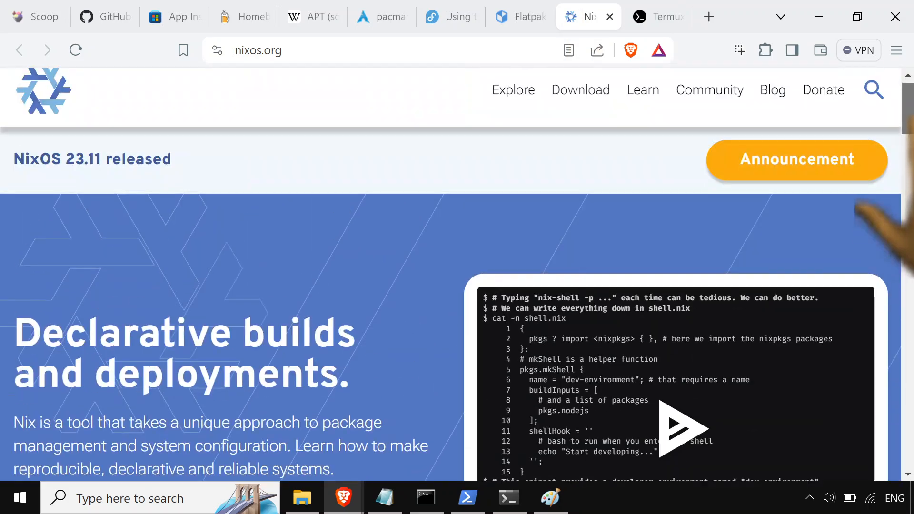
click(658, 16)
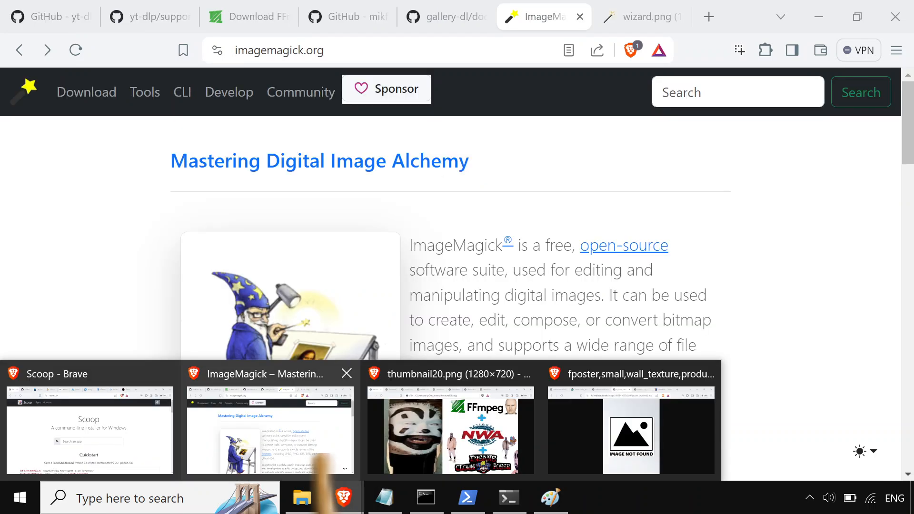
mouse_move(269, 374)
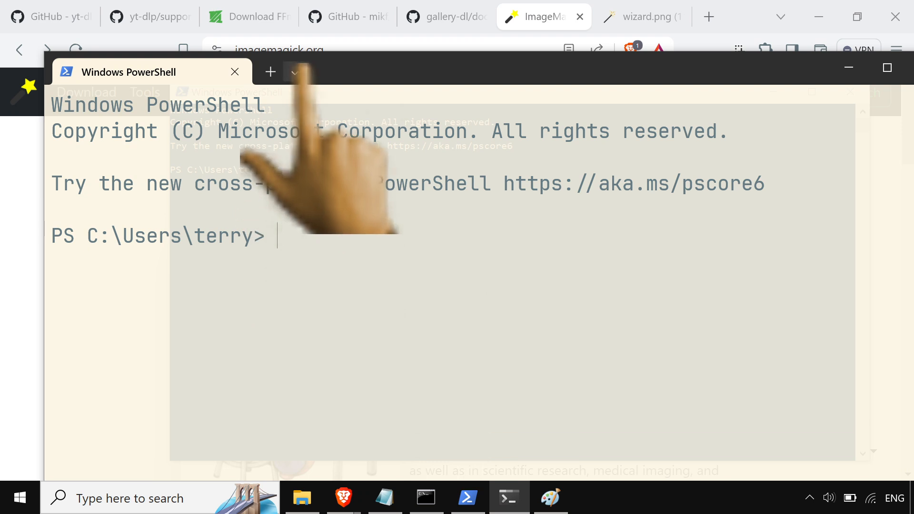
Start an Ubuntu shell in Windows Terminal, then begin a yt-dlp command at the PowerShell prompt.
click(295, 72)
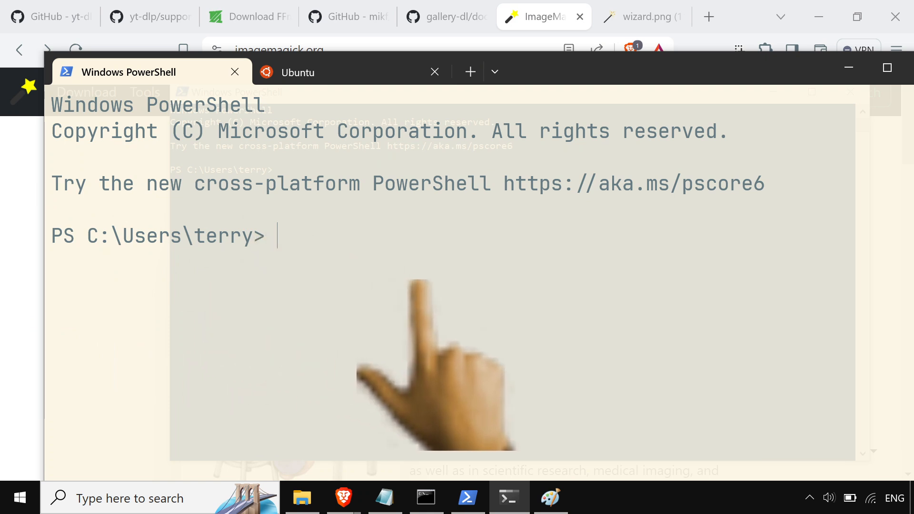
text(ga)
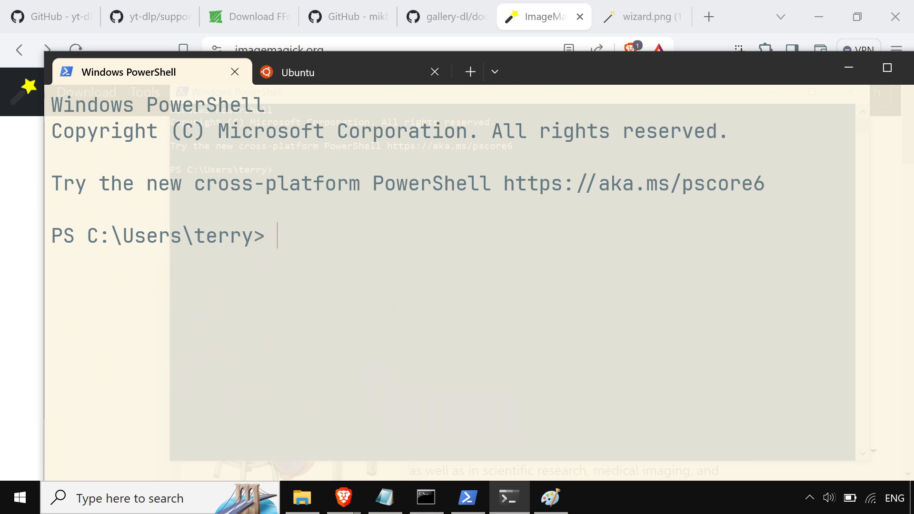
click(301, 498)
text(yt)
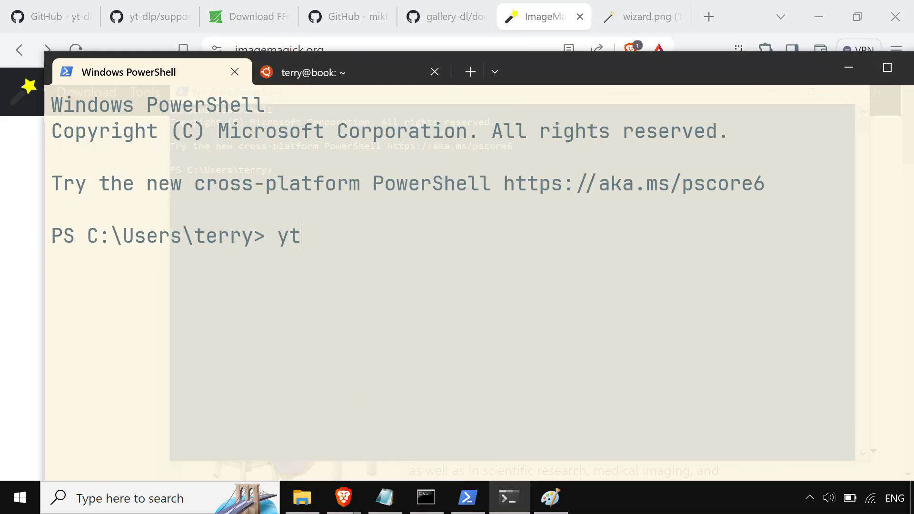
text(-dlp)
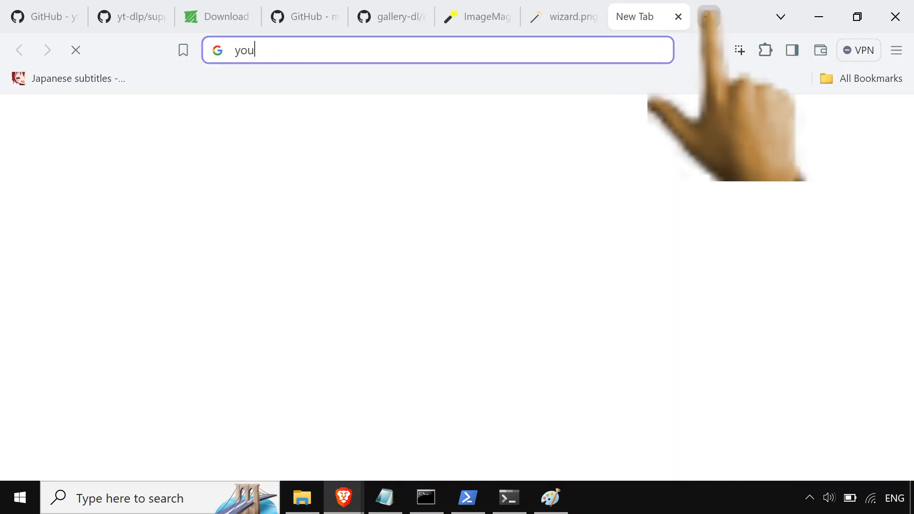
Go to YouTube in a new tab, bring up the indie game developer video for its address, then close it.
text(tube.com/watch?v=LpT0KFhFgyl)
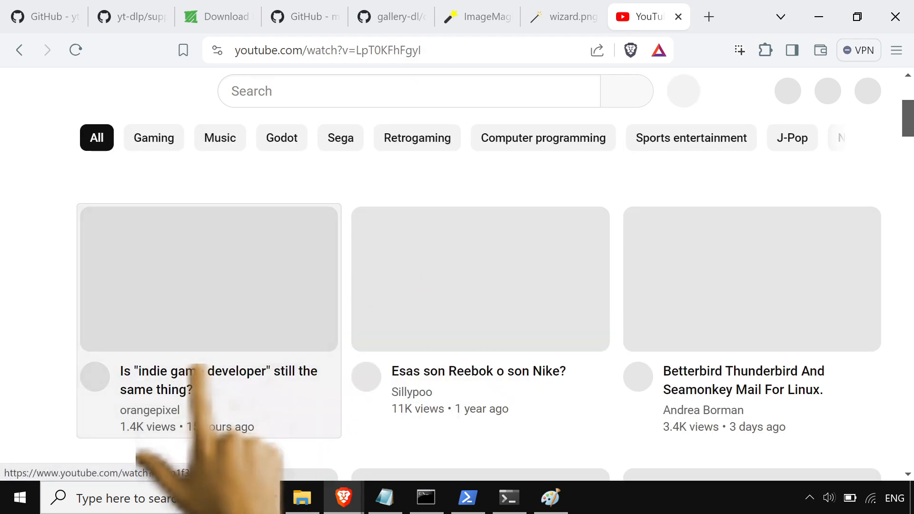
click(208, 279)
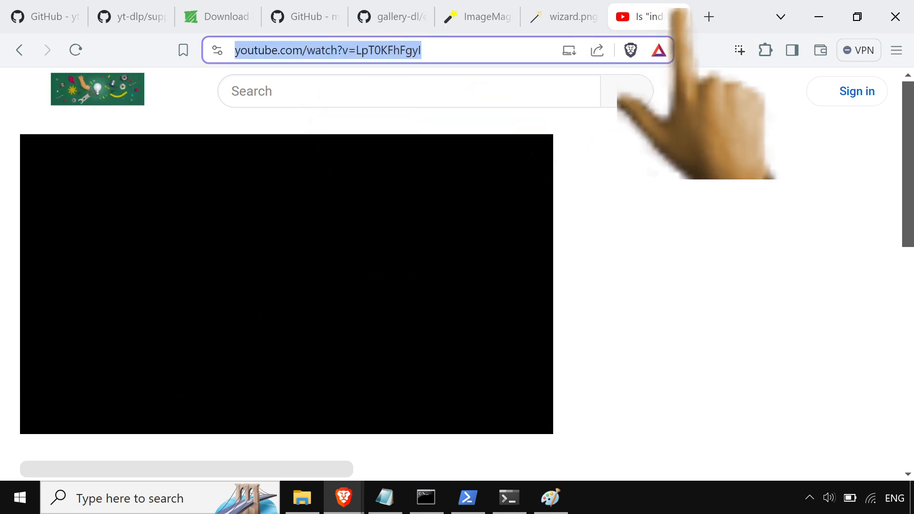
click(536, 16)
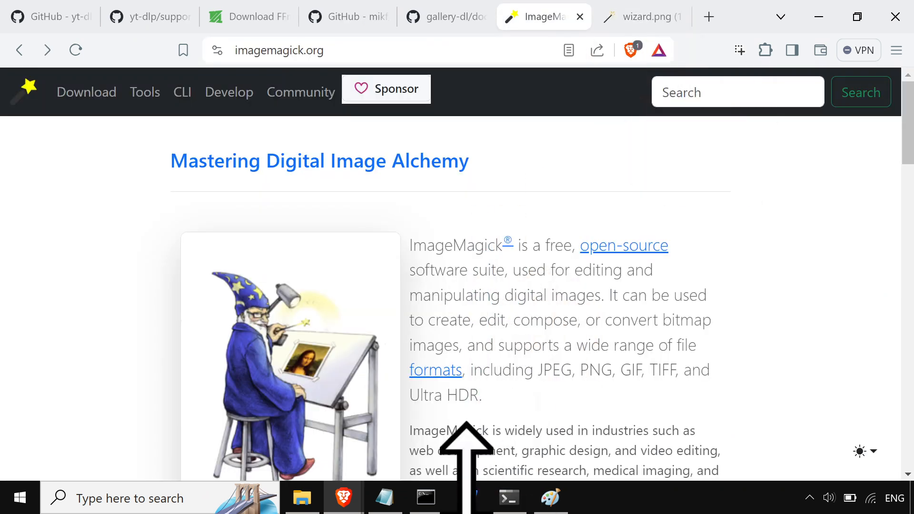
Run yt-dlp on the copied YouTube video address in PowerShell, then minimize the terminal.
click(468, 498)
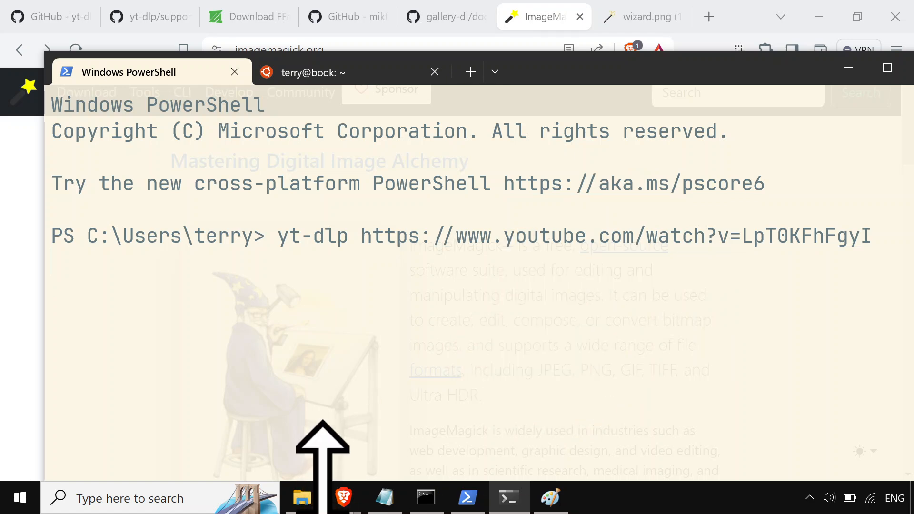
click(302, 498)
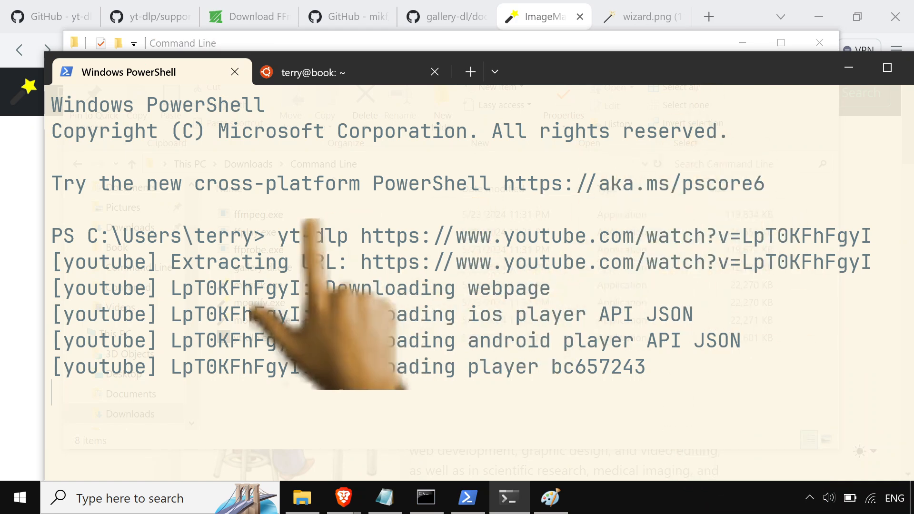
click(540, 16)
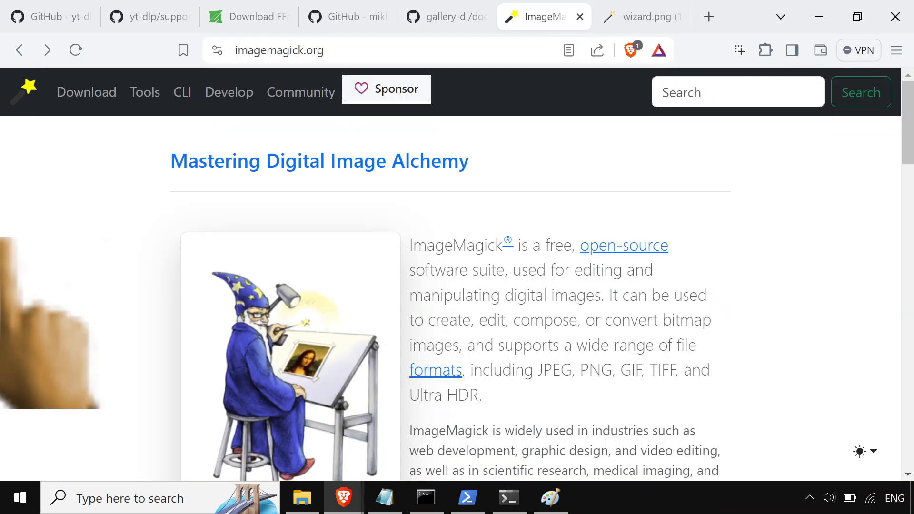
Read down the yt-dlp README on GitHub through its options and output template fields.
click(149, 16)
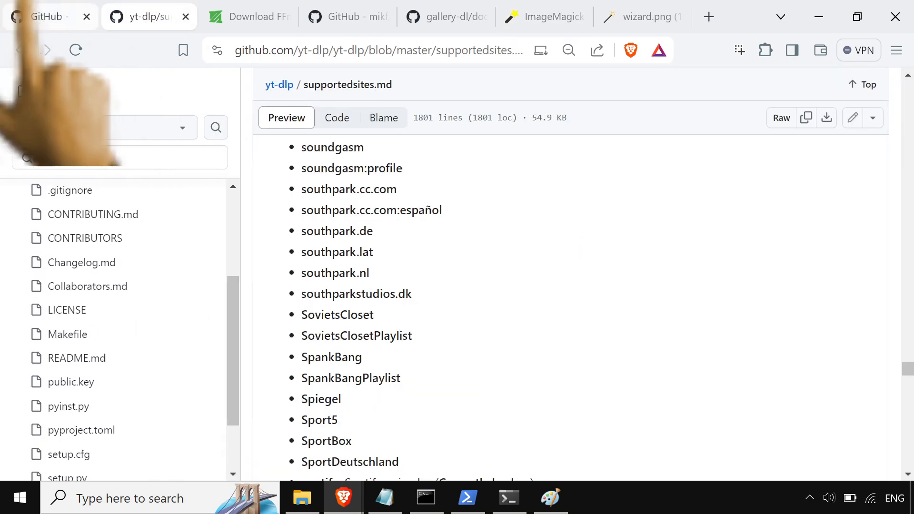
click(279, 85)
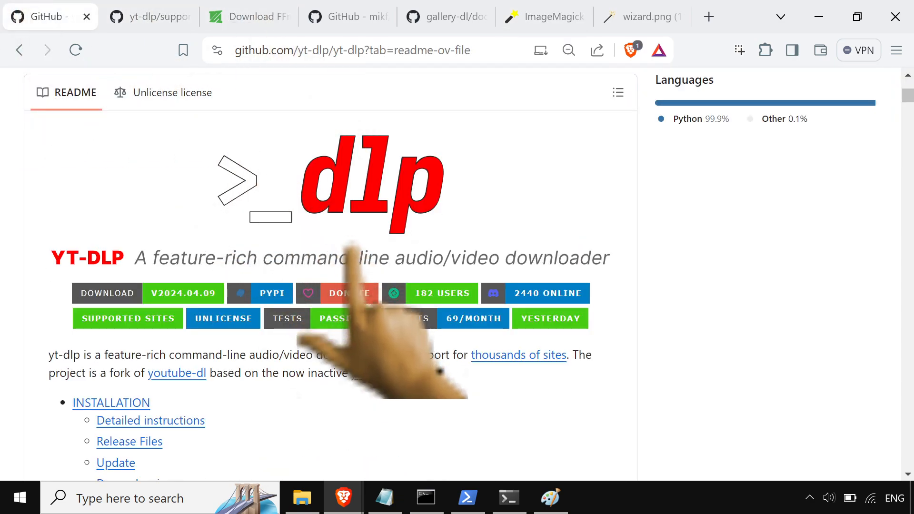
scroll(down, 3)
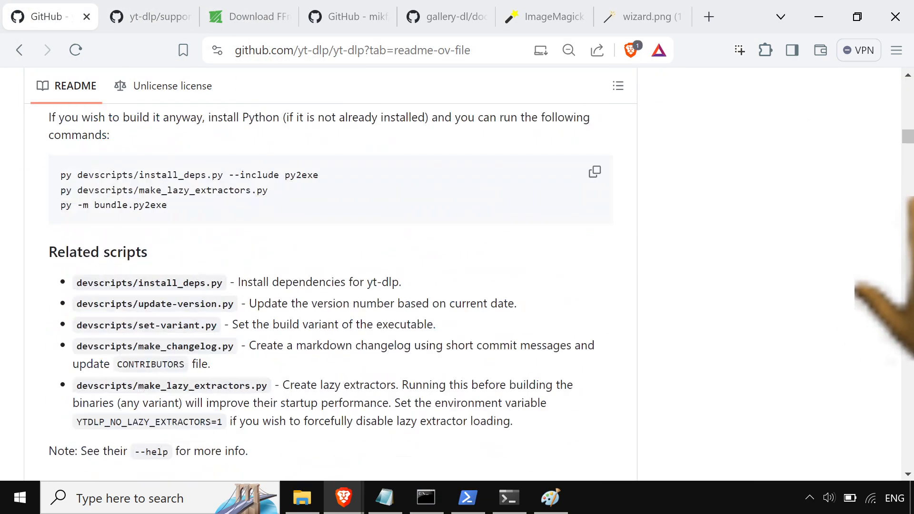
scroll(down, 3)
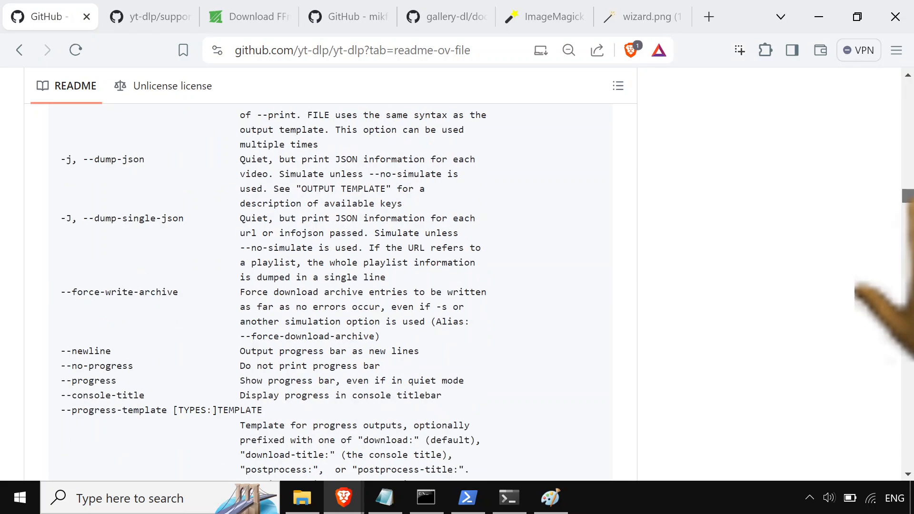
scroll(down, 3)
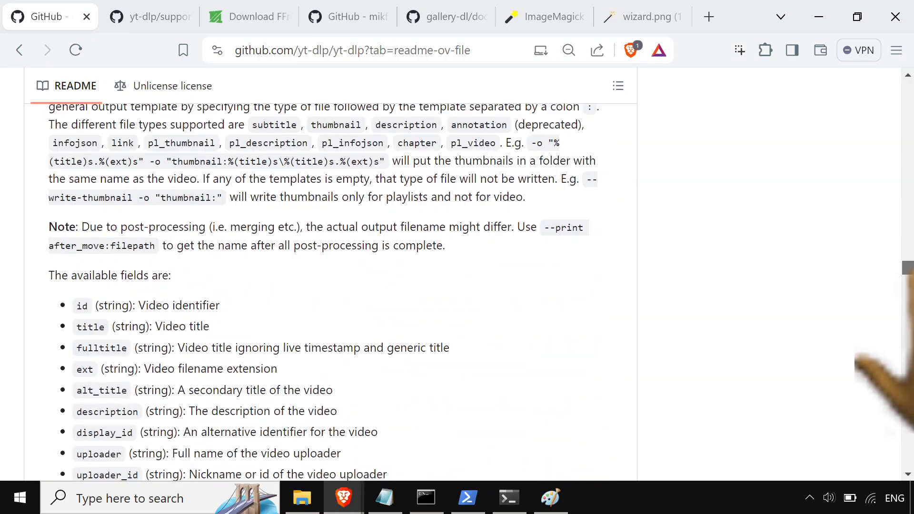
scroll(down, 3)
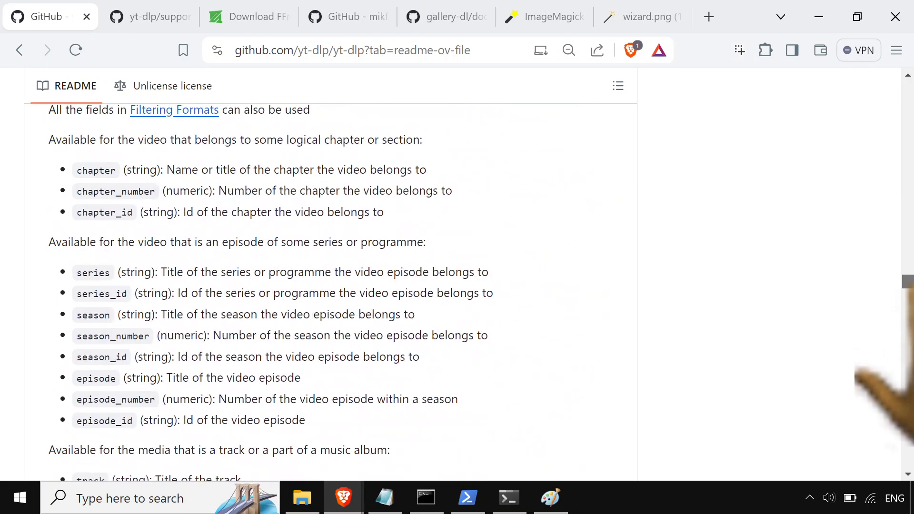
scroll(down, 3)
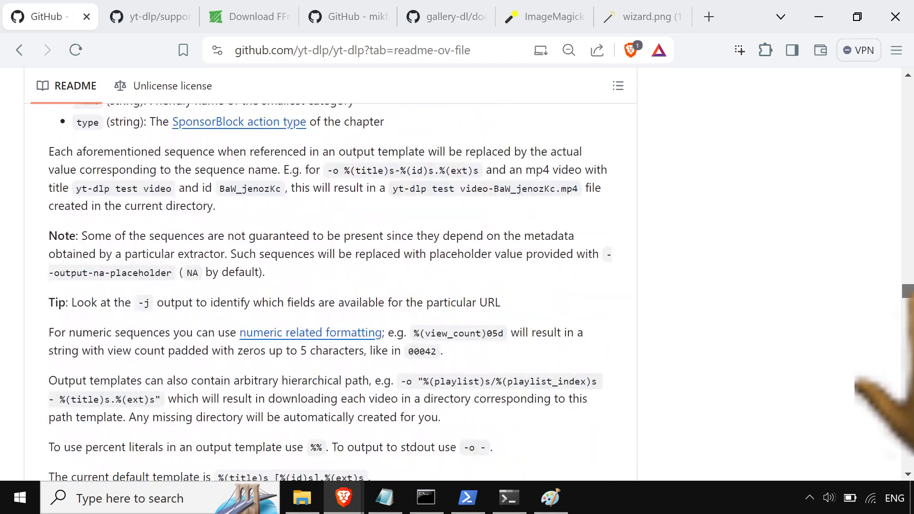
scroll(down, 3)
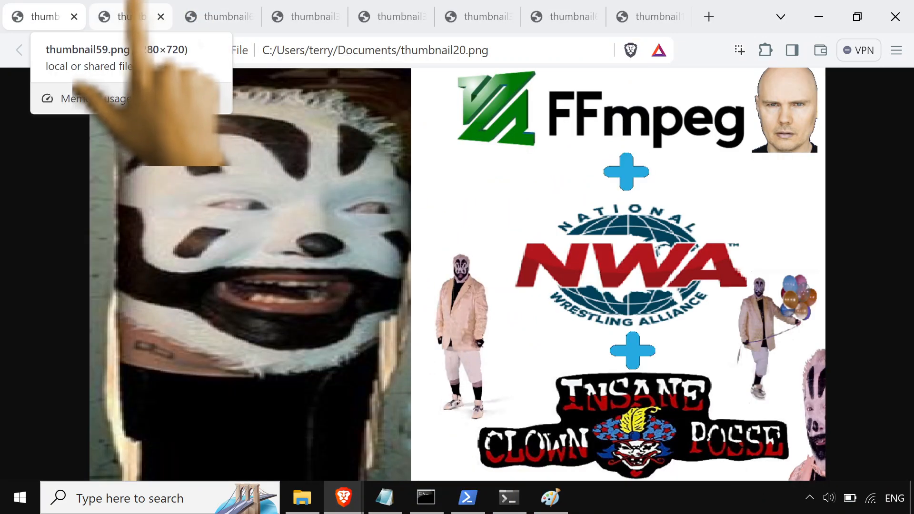
Page through the saved thumbnail PNGs, ending on the GitHub-for-normies thumbnail.
click(130, 16)
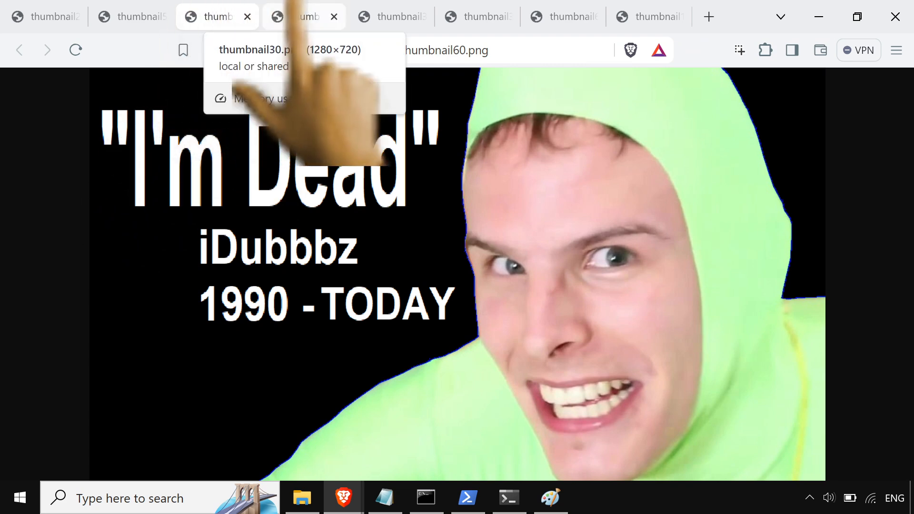
click(303, 16)
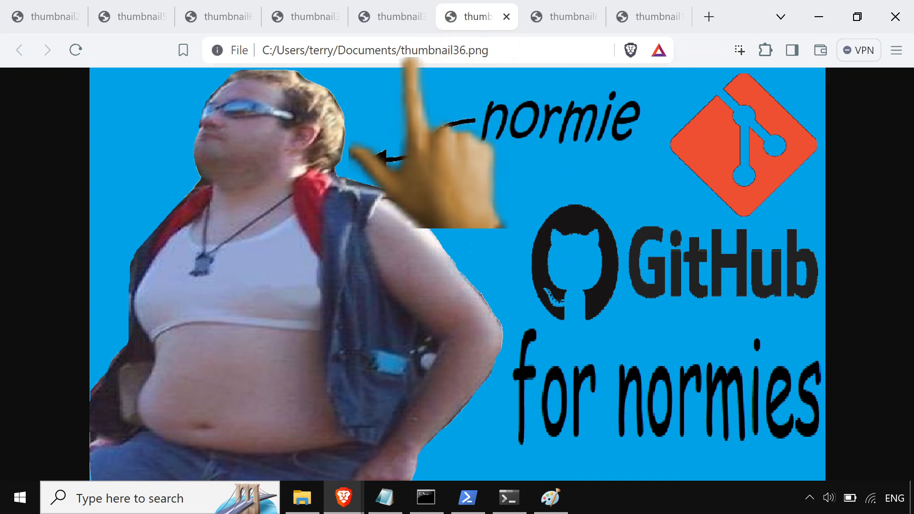
click(563, 16)
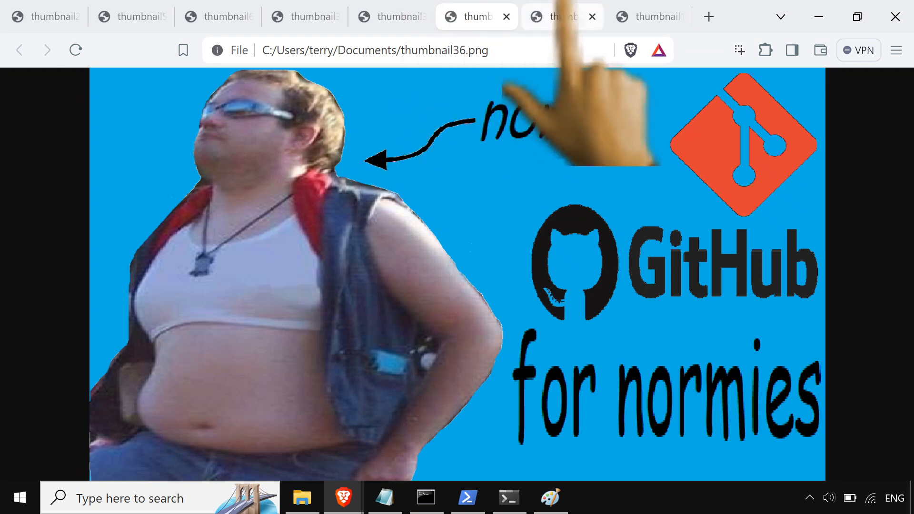